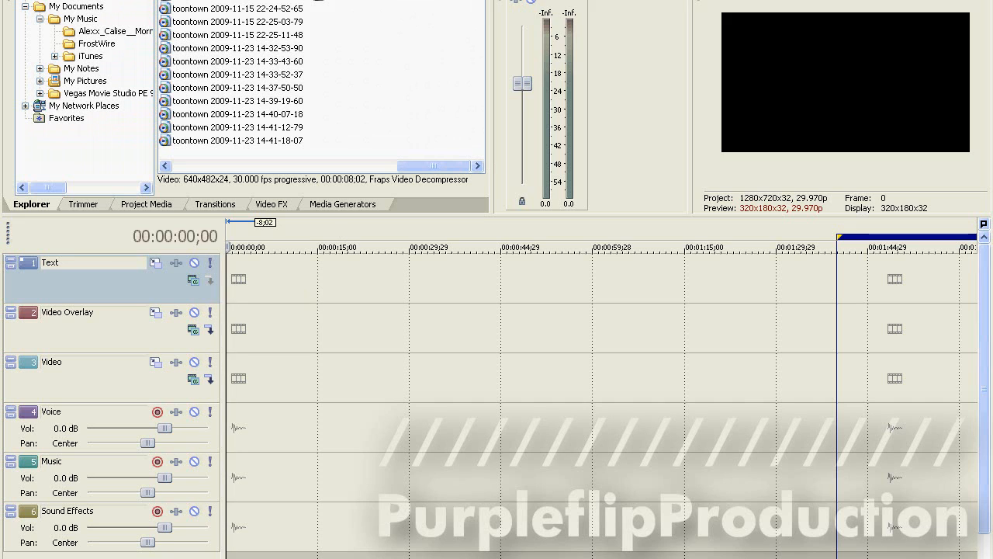
# - Apply the 16:9 Widescreen TV aspect preset in the gameplay clip's Pan/Crop settings
pyautogui.click(263, 277)
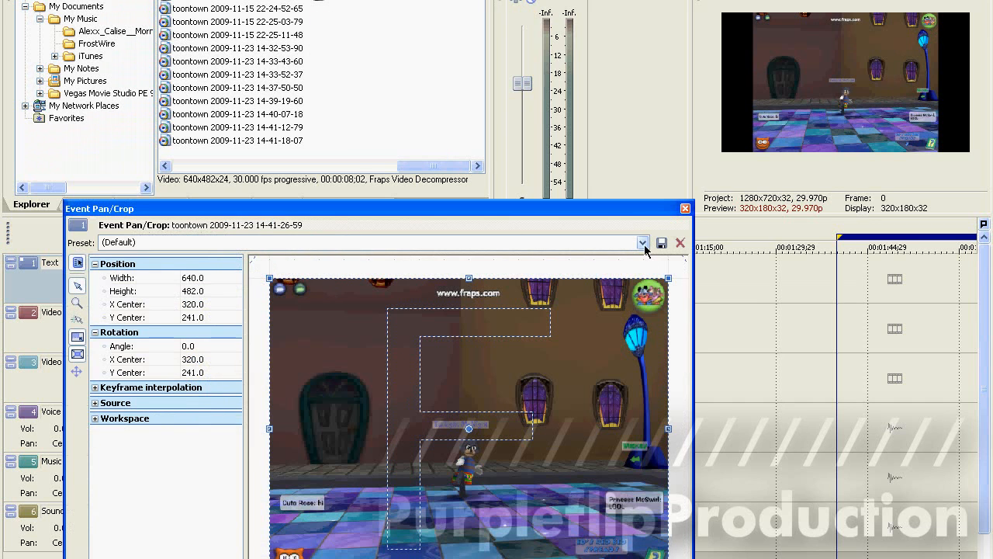
pyautogui.click(643, 242)
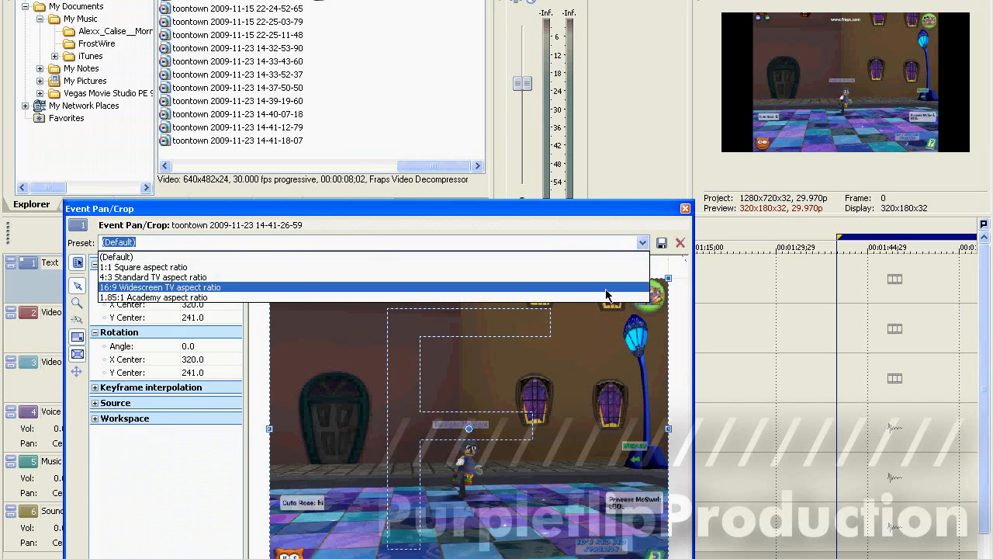
pyautogui.click(160, 287)
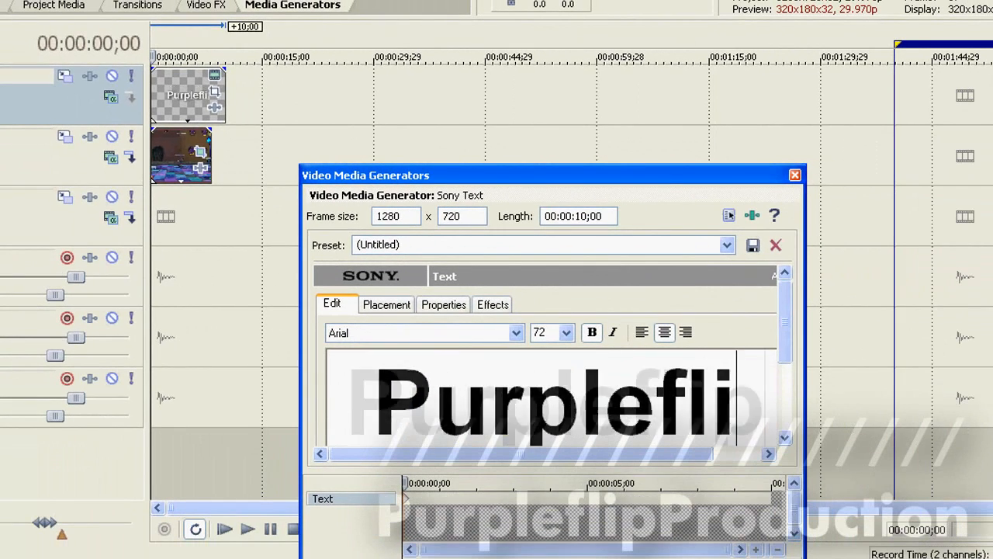
# - Set the PurpleflipProduction title text in the Futura Bk font
pyautogui.click(567, 332)
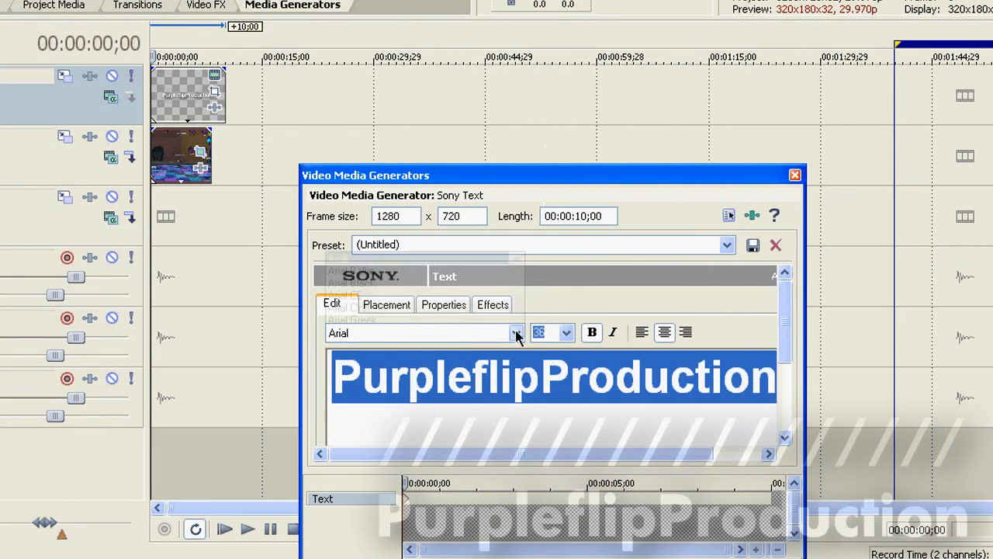
pyautogui.click(513, 332)
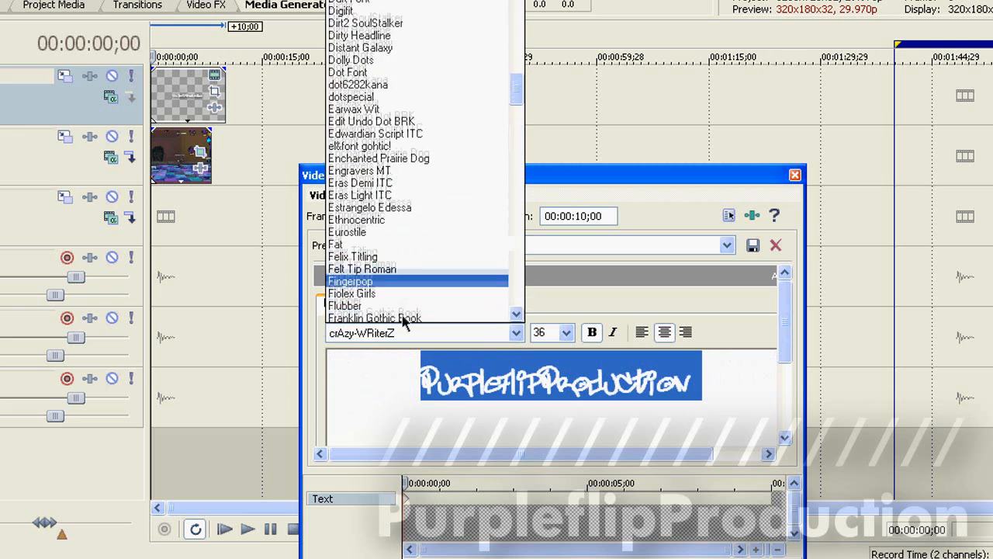
pyautogui.scroll(-3)
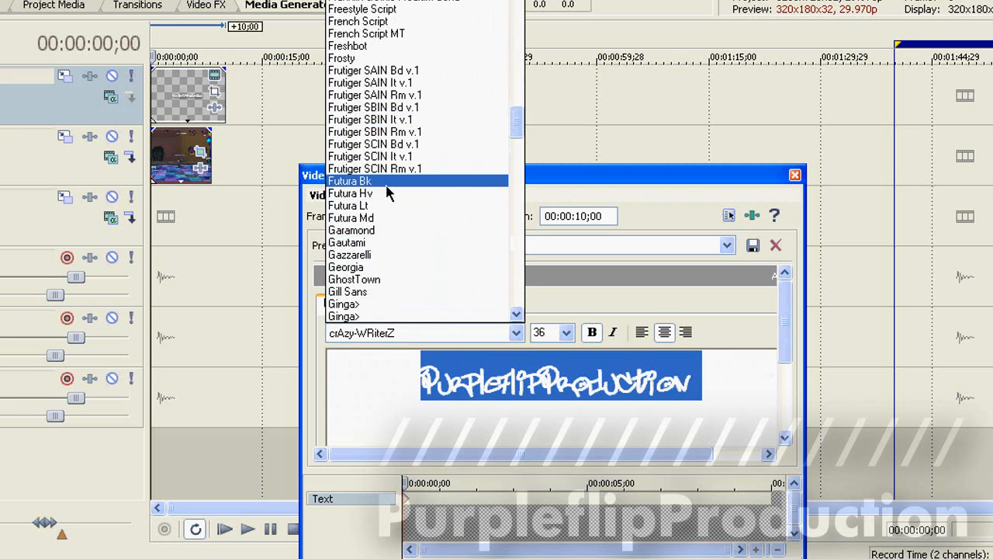
pyautogui.click(349, 180)
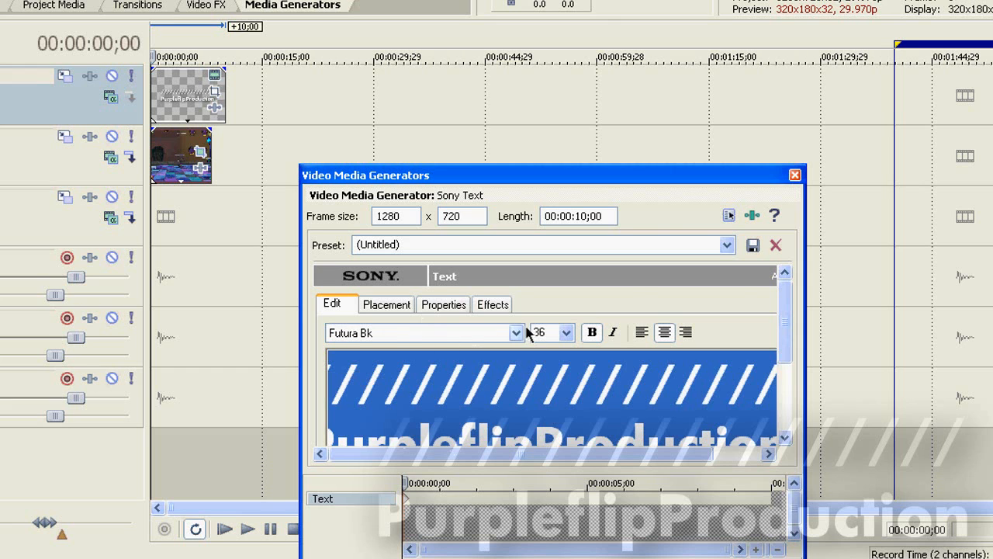
pyautogui.click(385, 304)
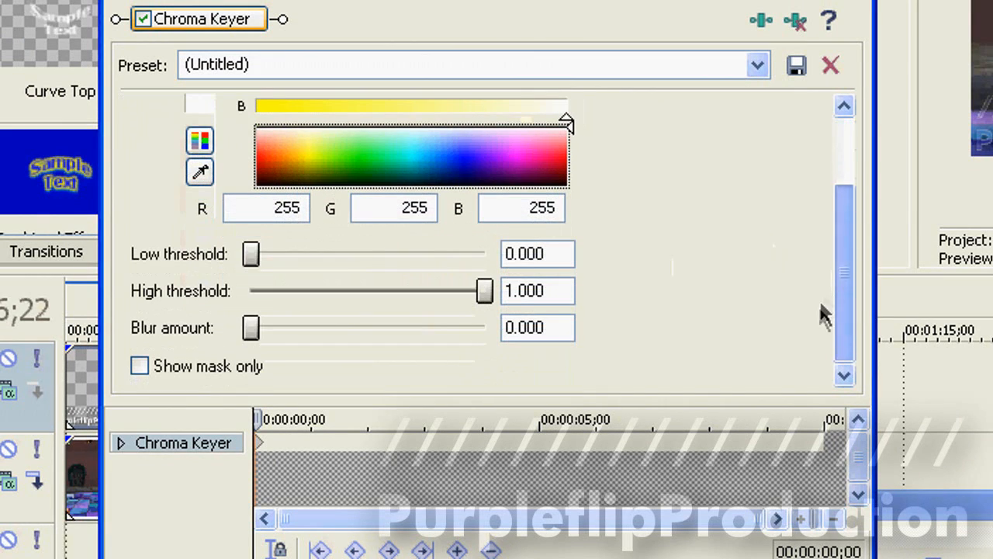
# - Drag the Chroma Keyer blur amount slider to its maximum of 1.000
pyautogui.moveTo(251, 326); pyautogui.dragTo(484, 326)
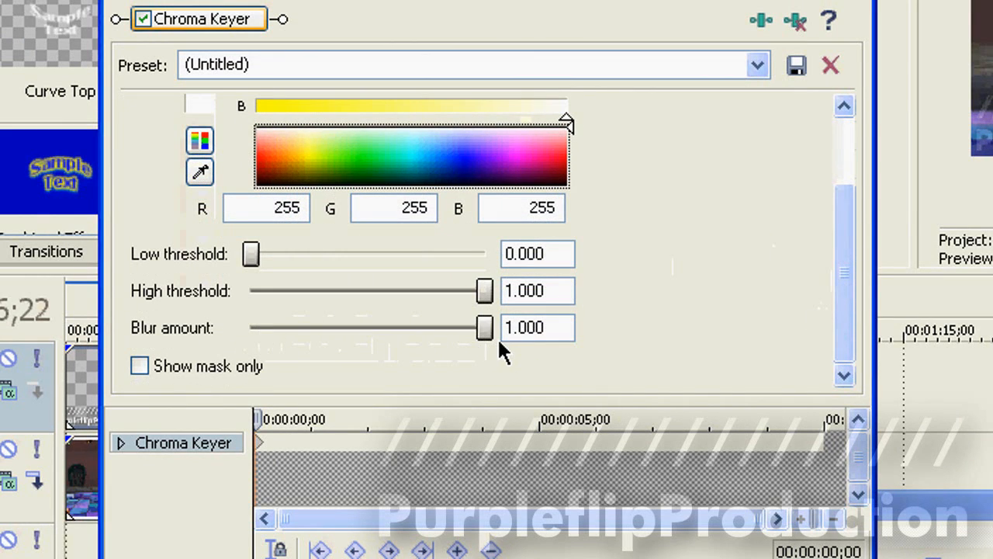